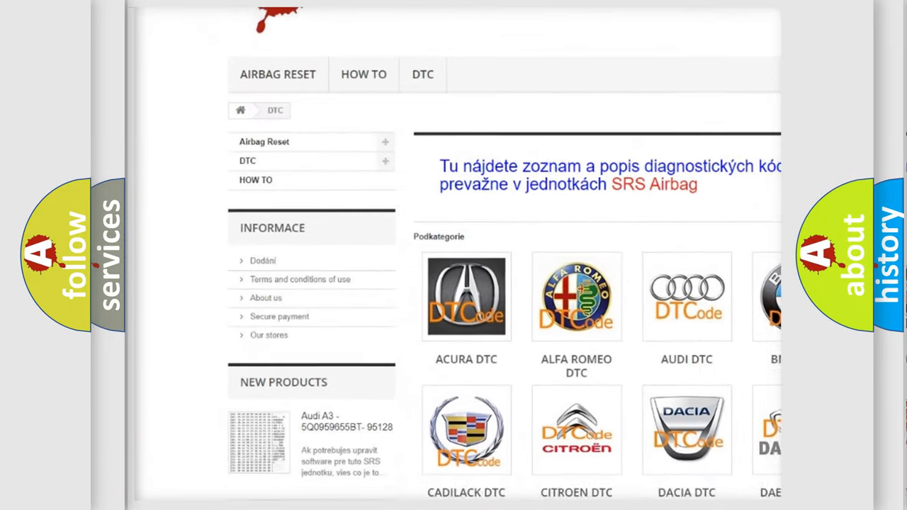
{"action": "scroll", "scroll_direction": "down", "scroll_amount": 3}
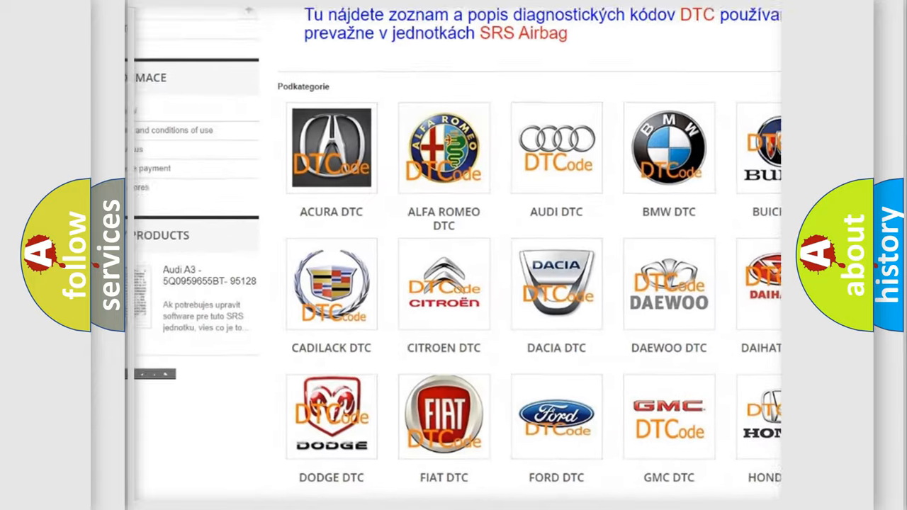